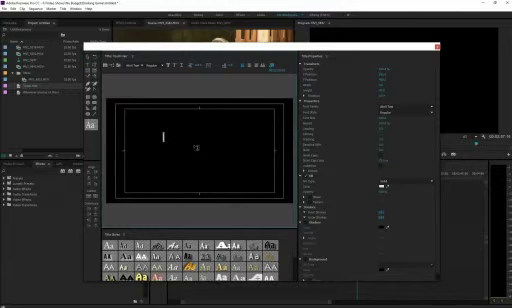
text(Touch)
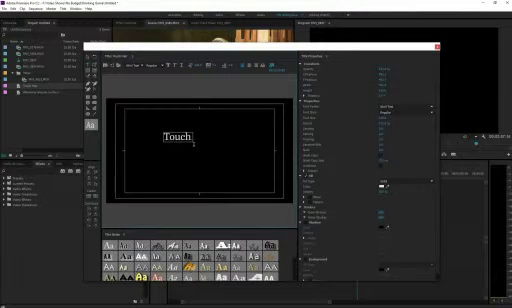
text(Hair)
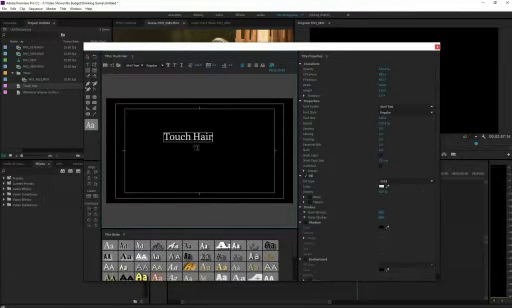